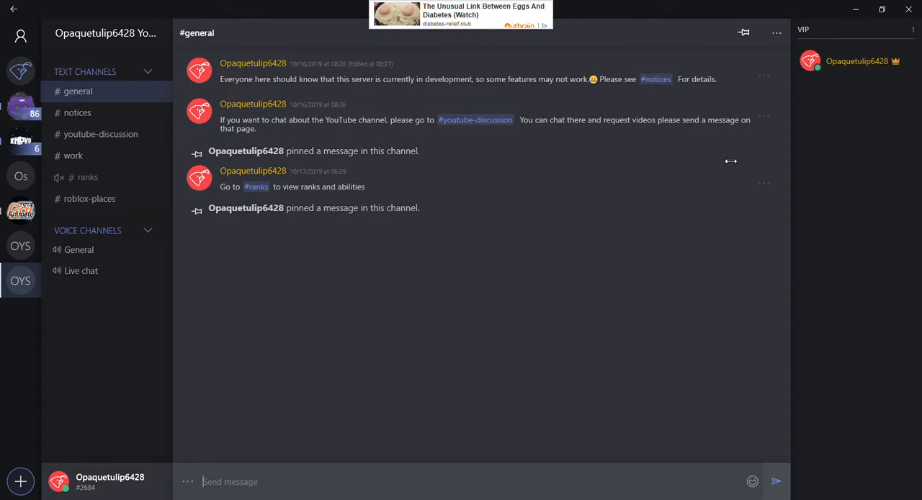
mouse_move(801, 145)
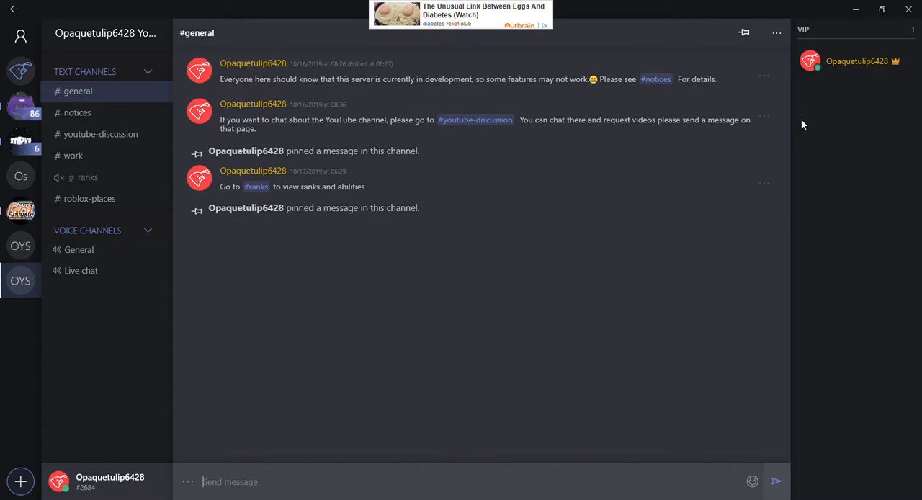
mouse_move(346, 351)
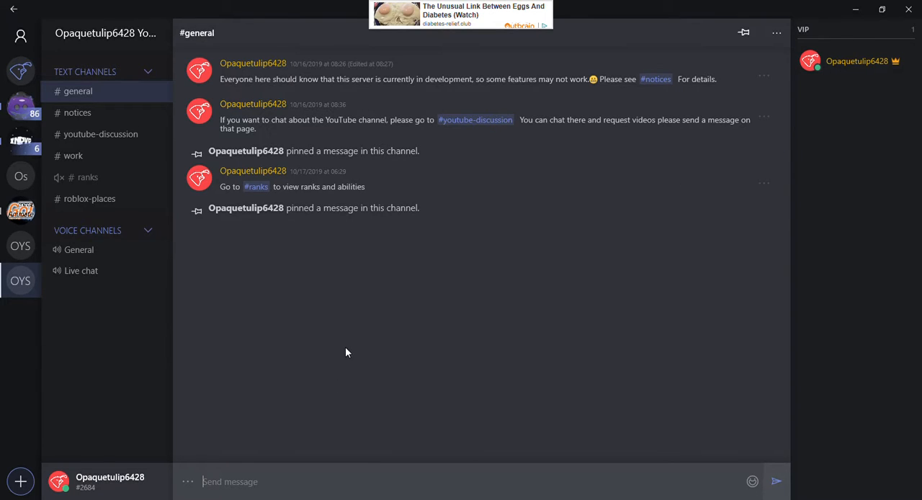
mouse_move(133, 298)
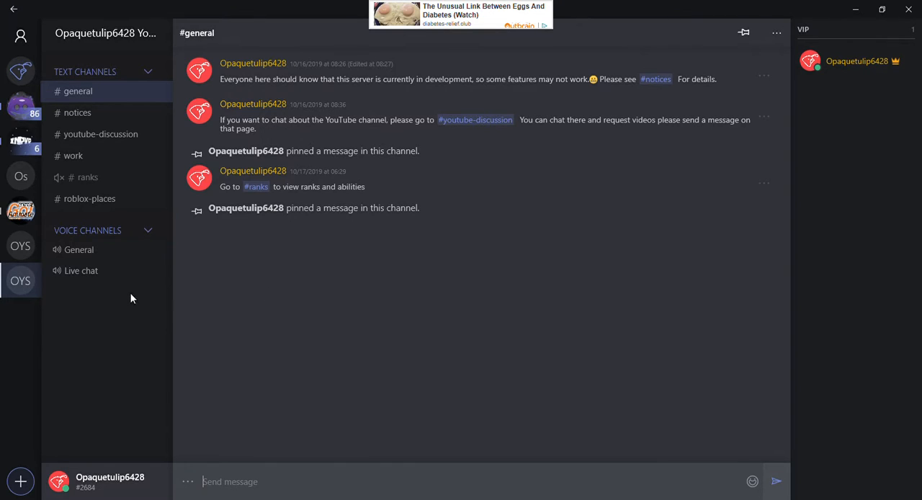
mouse_move(432, 222)
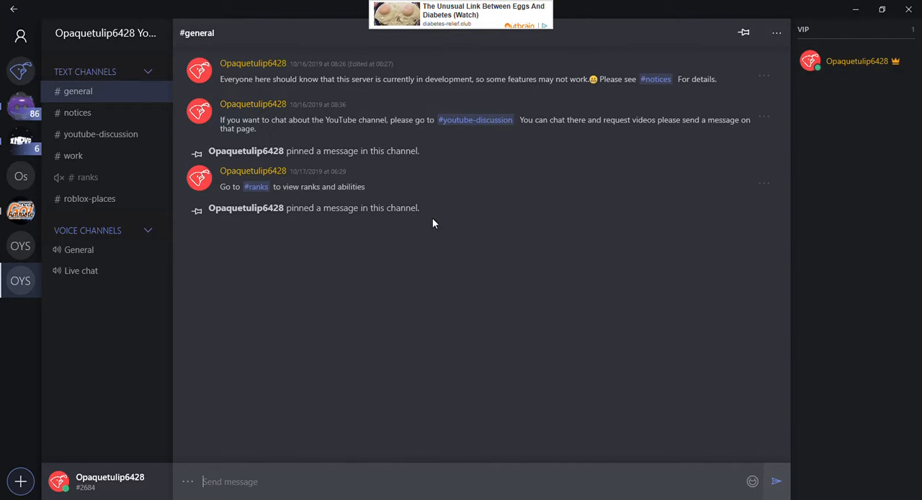
mouse_move(303, 297)
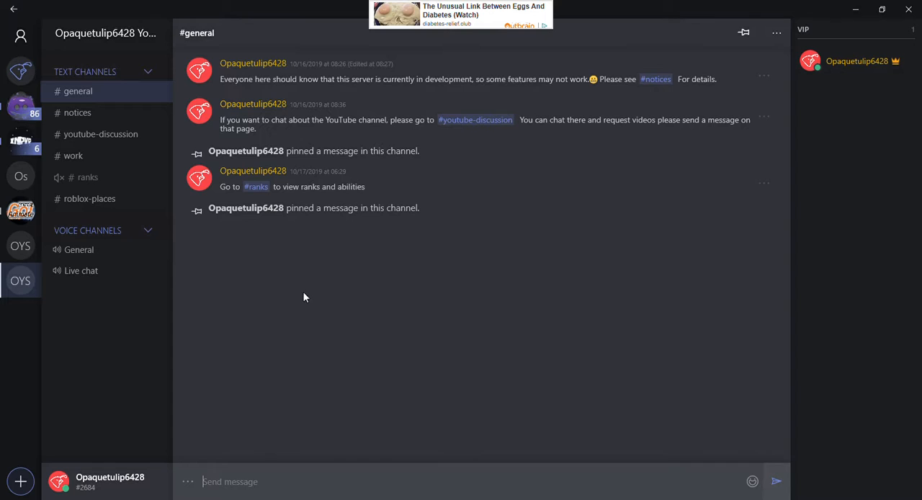
mouse_move(812, 208)
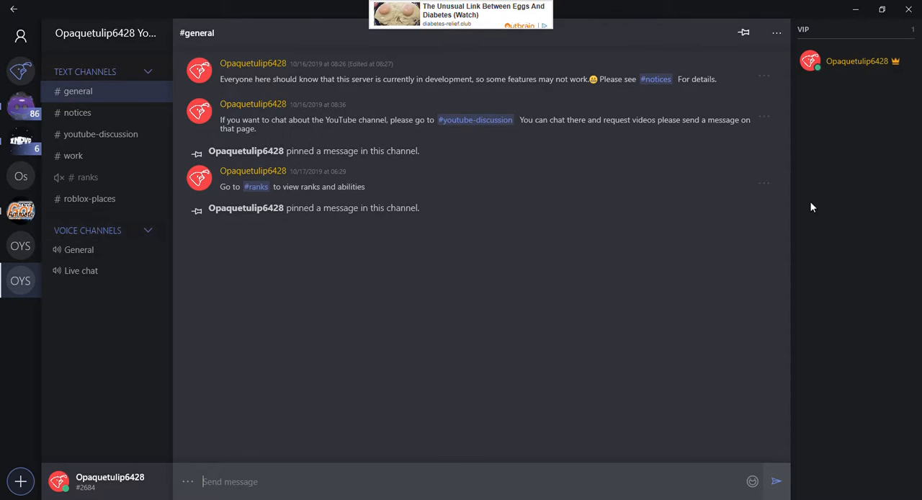
mouse_move(867, 203)
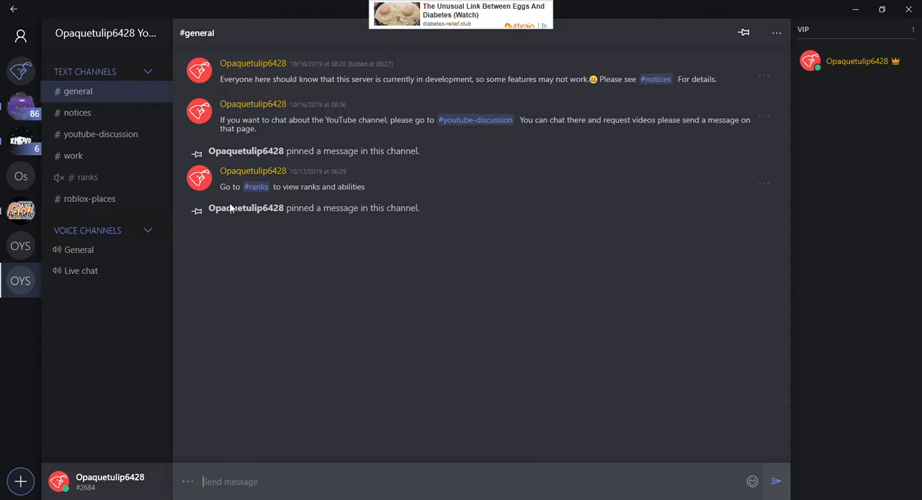
mouse_move(326, 136)
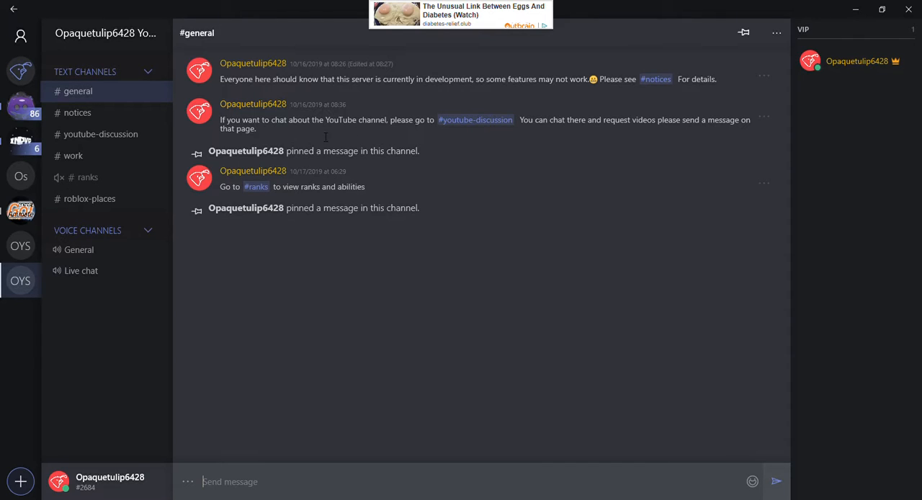
mouse_move(859, 86)
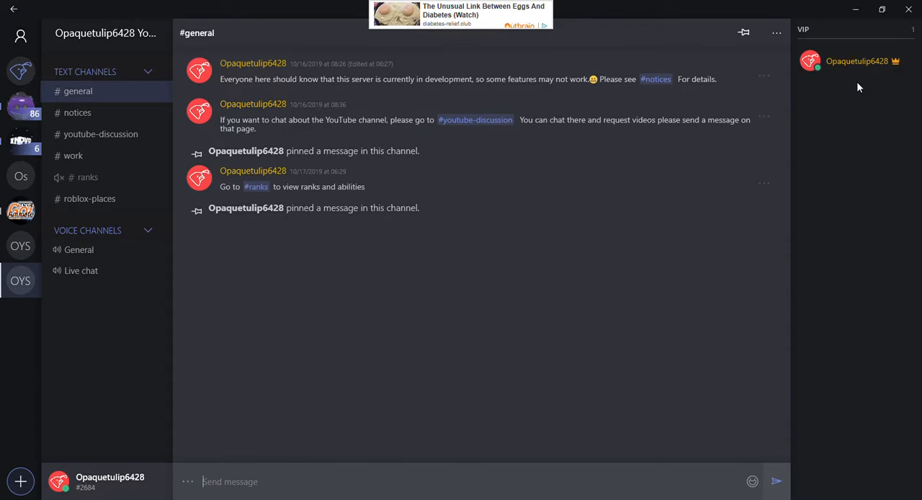
mouse_move(864, 88)
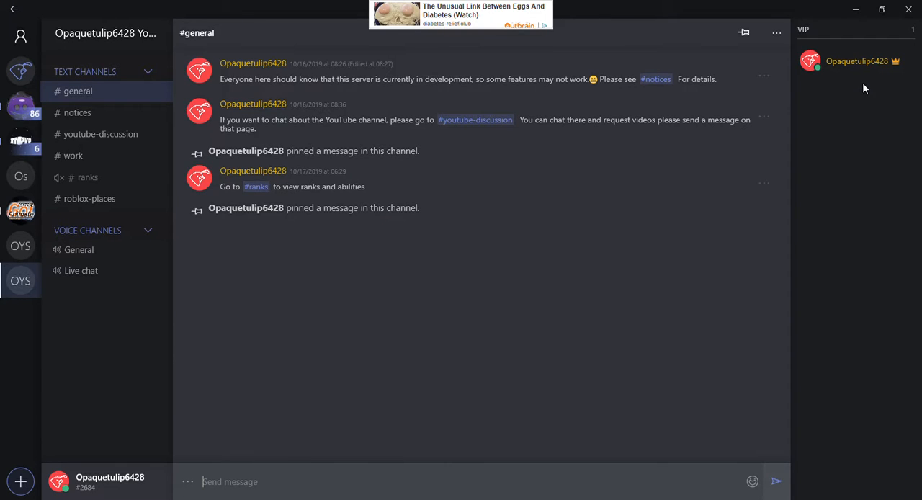
mouse_move(833, 141)
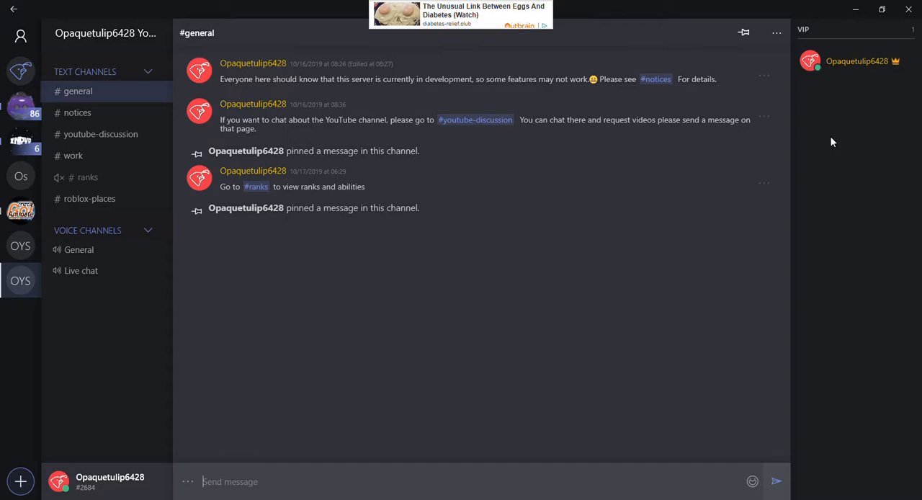
mouse_move(867, 92)
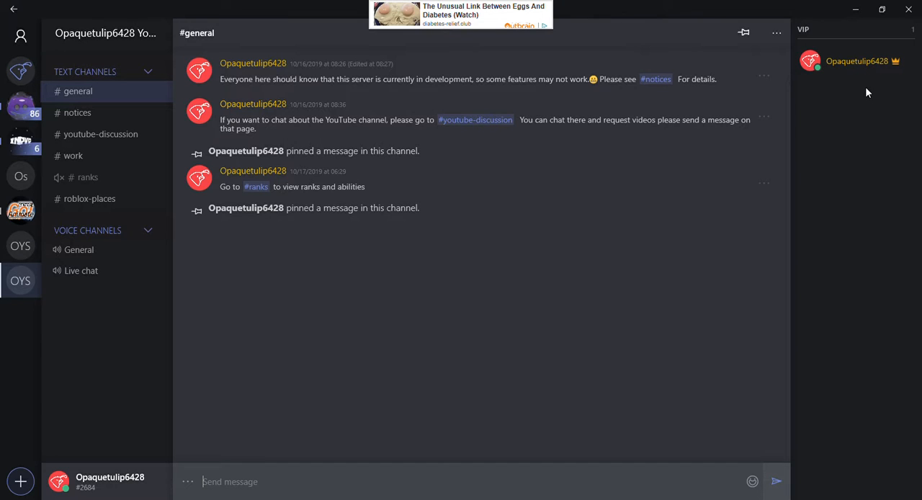